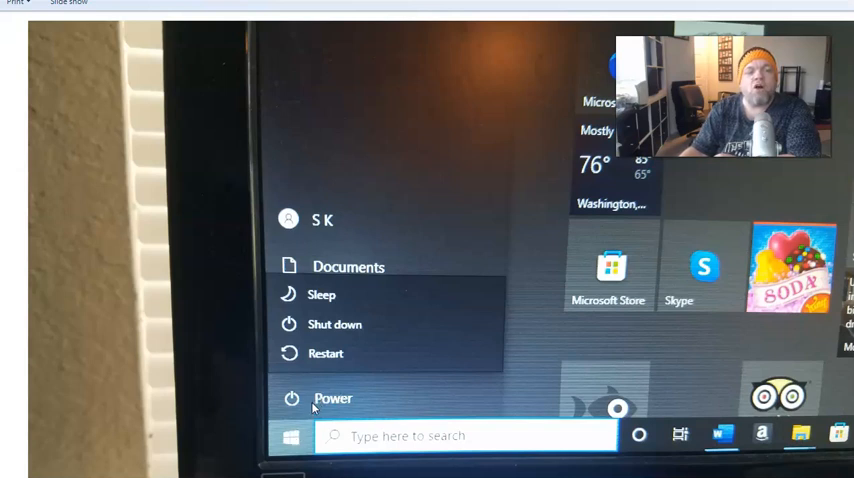
pyautogui.moveTo(318, 290)
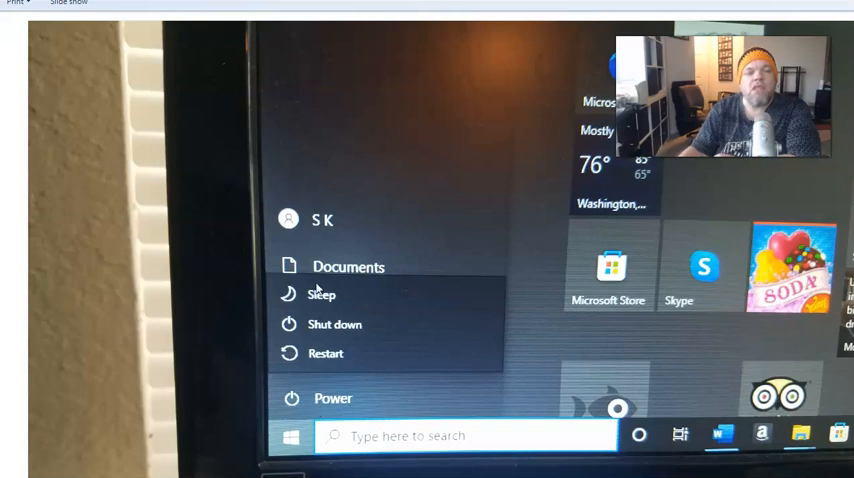
pyautogui.moveTo(350, 360)
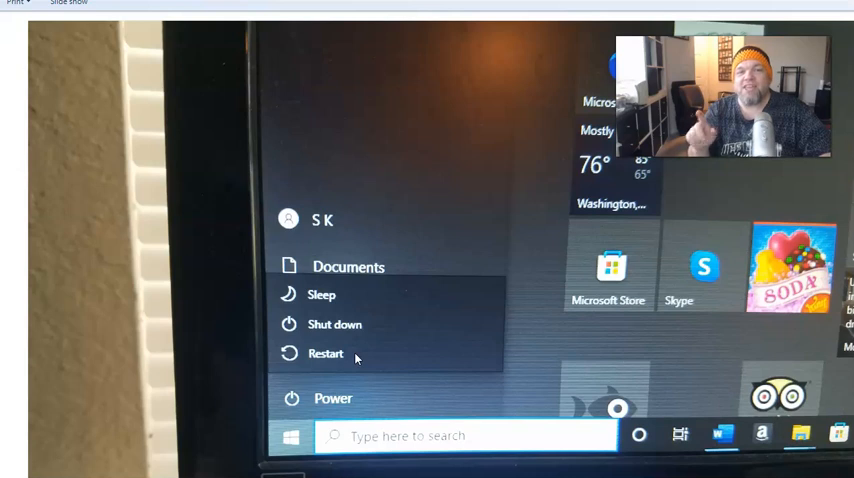
pyautogui.moveTo(364, 398)
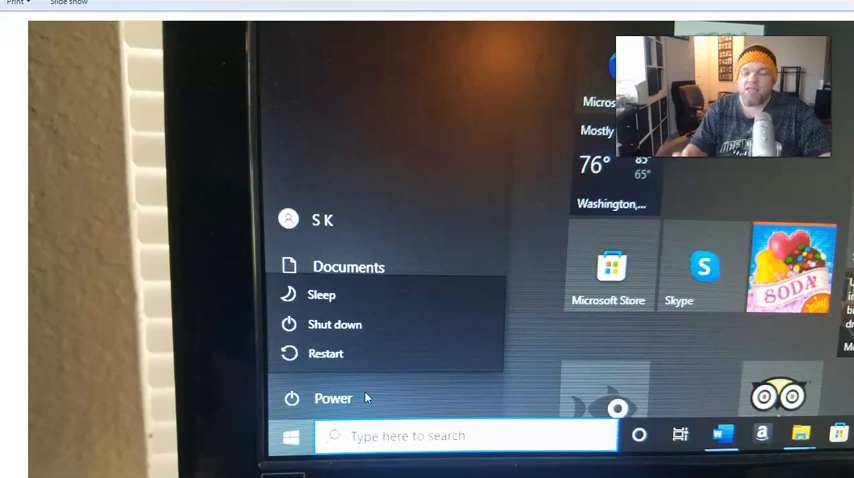
pyautogui.moveTo(362, 224)
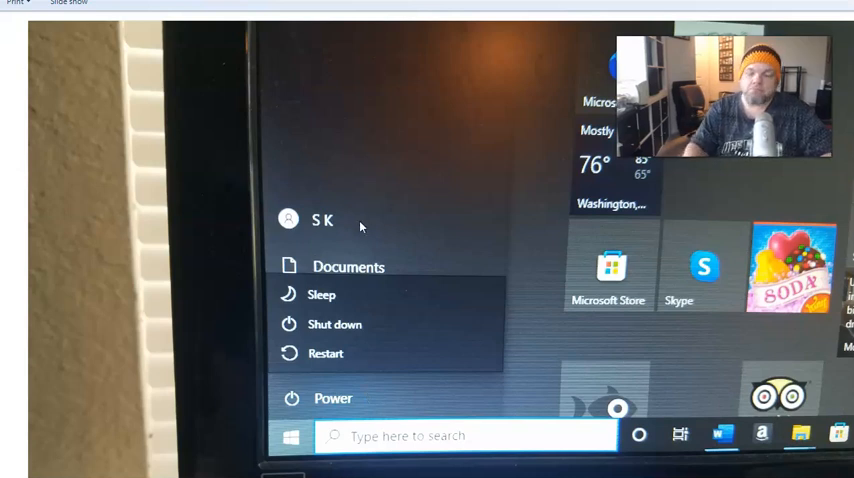
# Restart into the recovery environment and reach the Troubleshoot screen with Reset this PC and Advanced options.
pyautogui.click(324, 352)
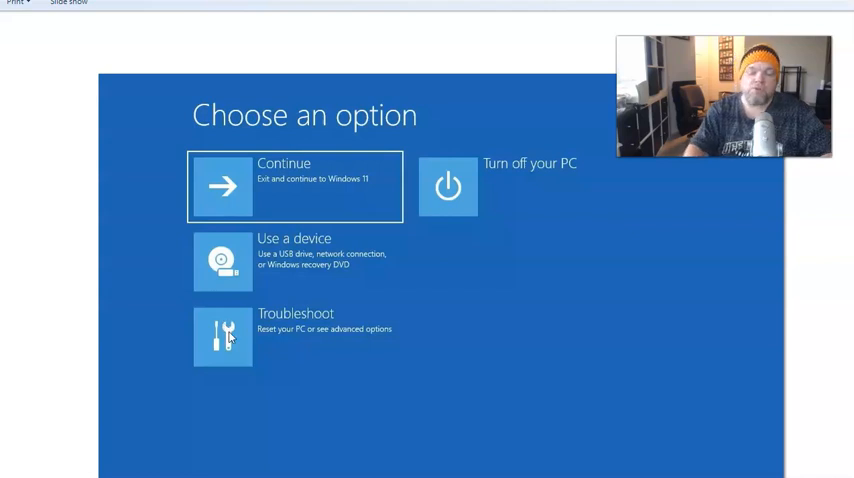
pyautogui.click(224, 336)
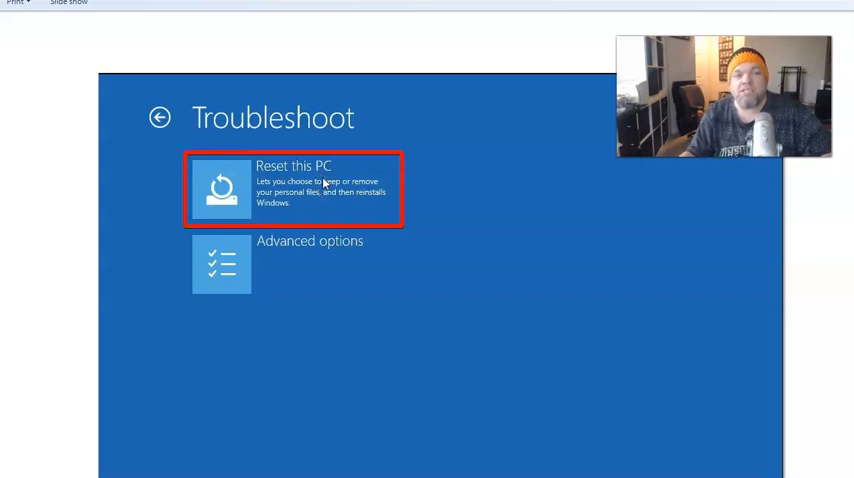
# Reach the Reset this PC screen offering Keep my files or Remove everything.
pyautogui.click(290, 188)
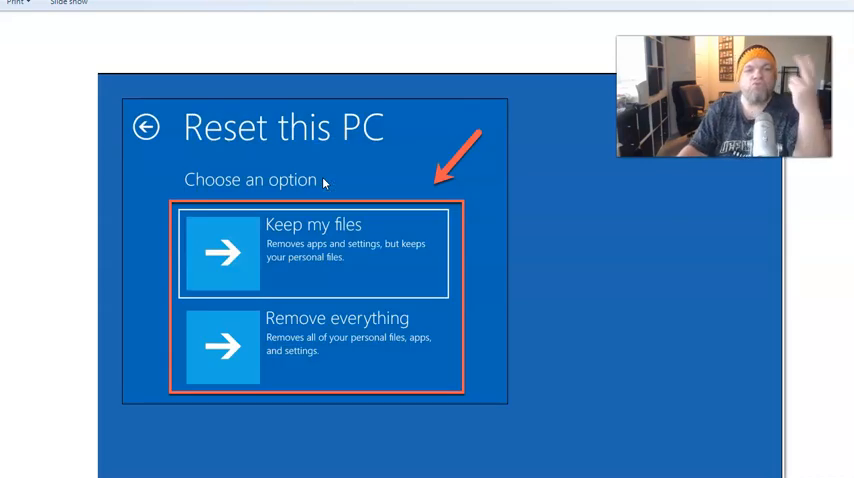
pyautogui.moveTo(352, 224)
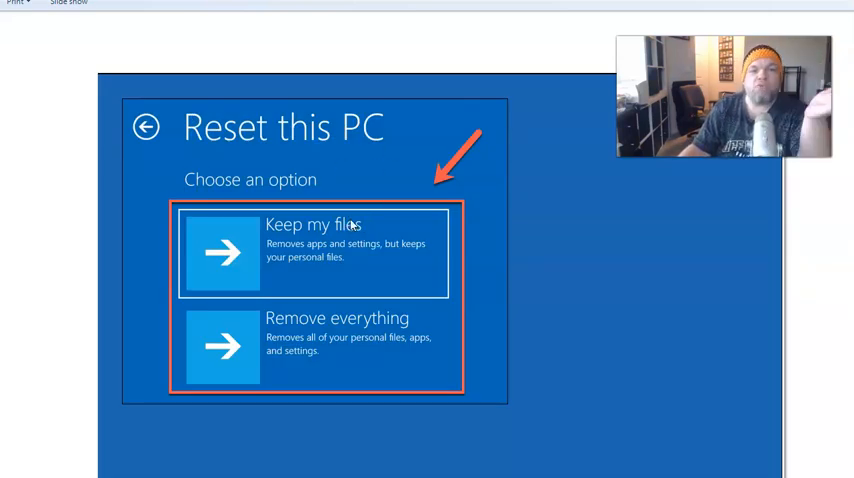
pyautogui.moveTo(318, 324)
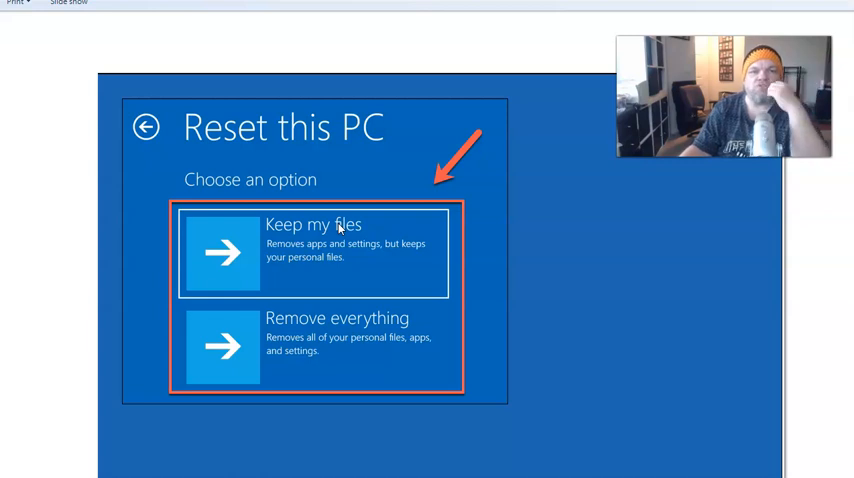
pyautogui.moveTo(316, 348)
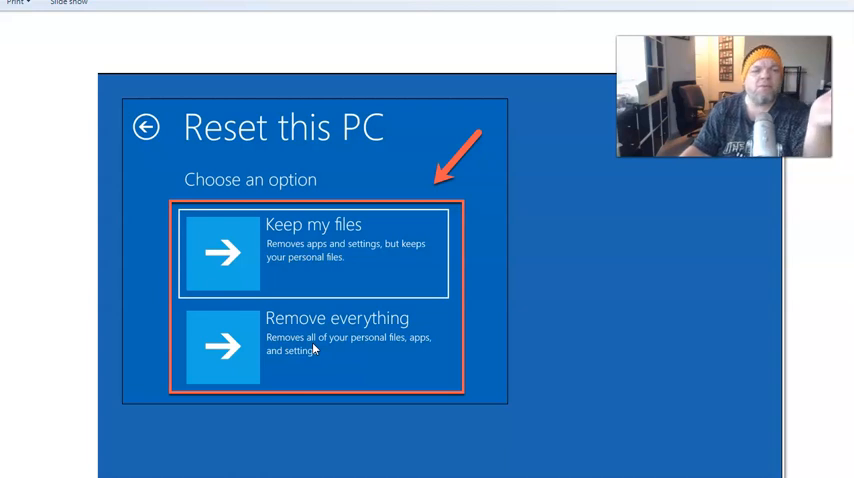
pyautogui.moveTo(362, 360)
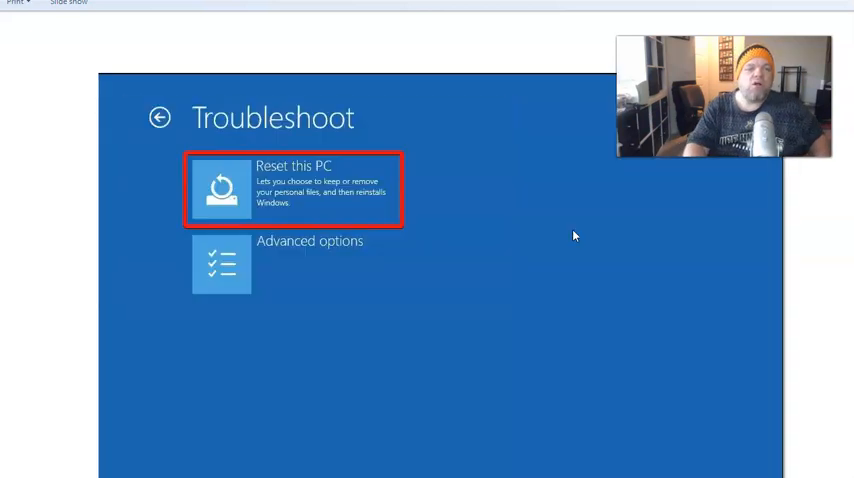
# Return to the main Choose an option screen with Continue, Troubleshoot and Turn off your PC.
pyautogui.click(160, 116)
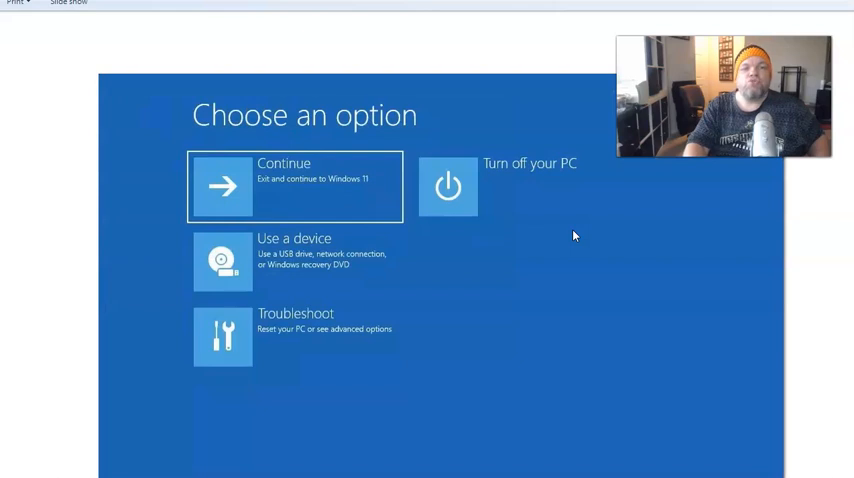